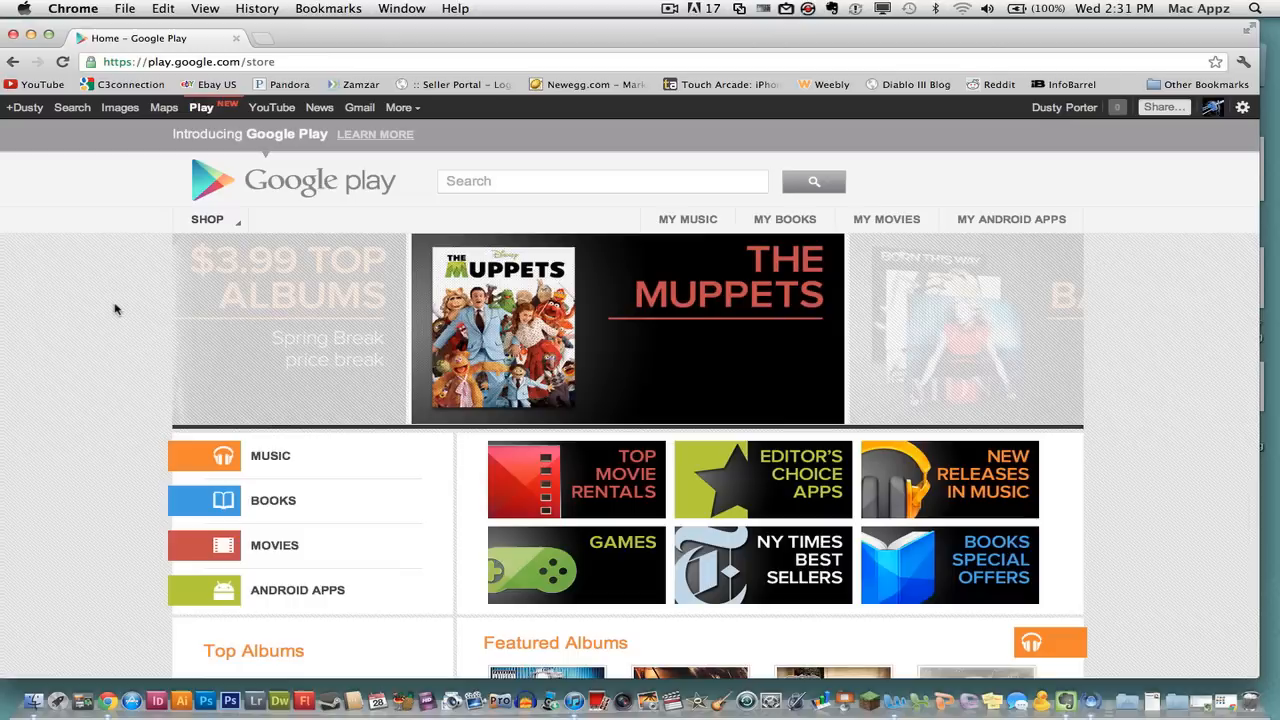
pyautogui.moveTo(85, 249)
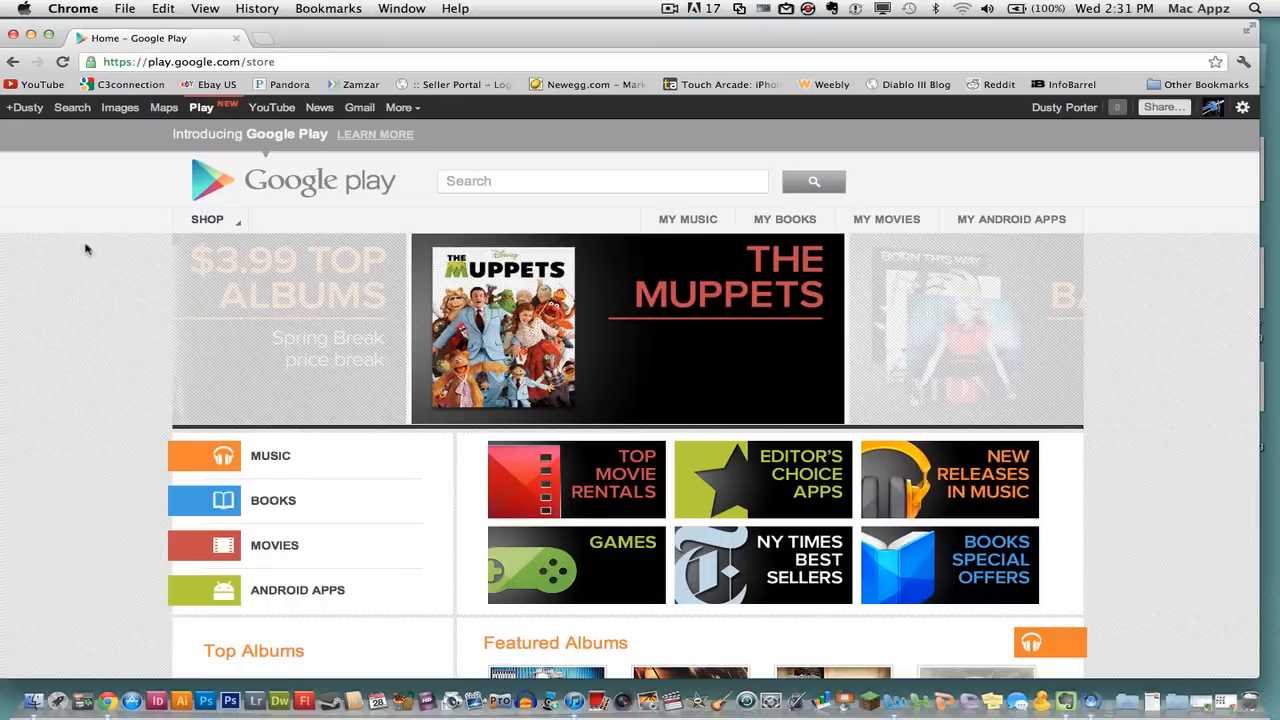
pyautogui.moveTo(201, 107)
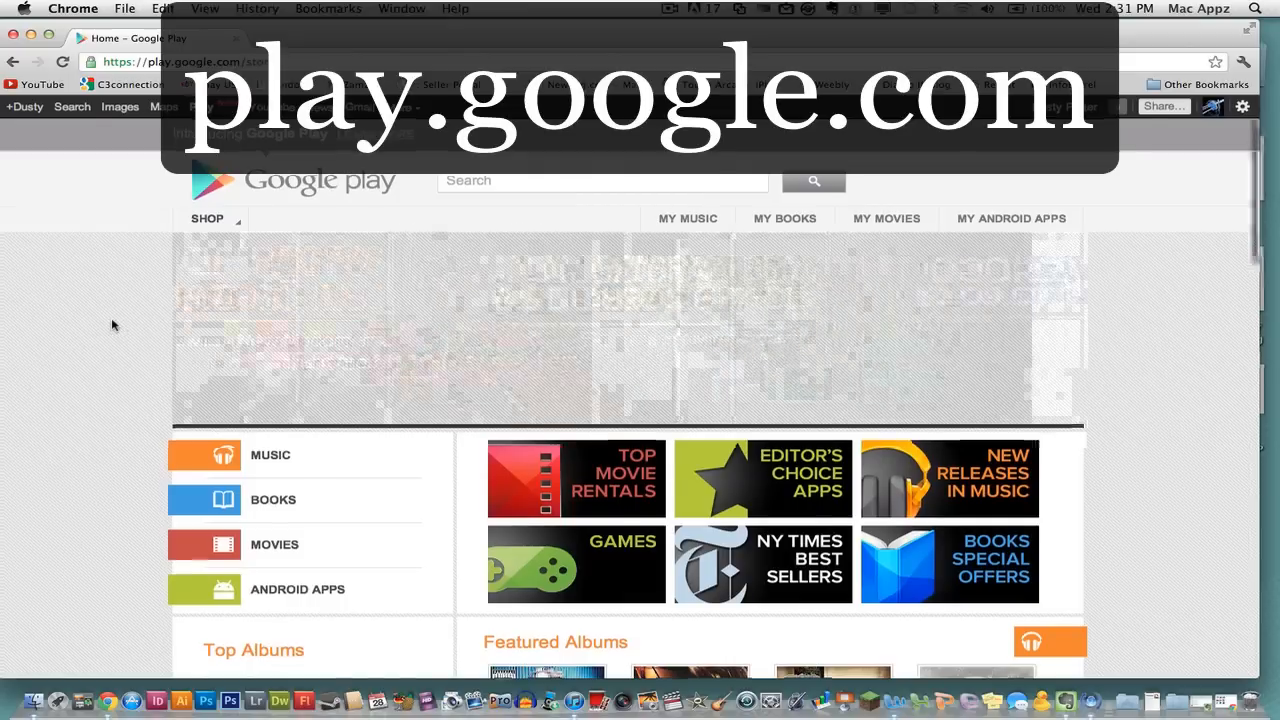
# - Visit the personal Android apps library page and scroll through it
pyautogui.scroll(3)
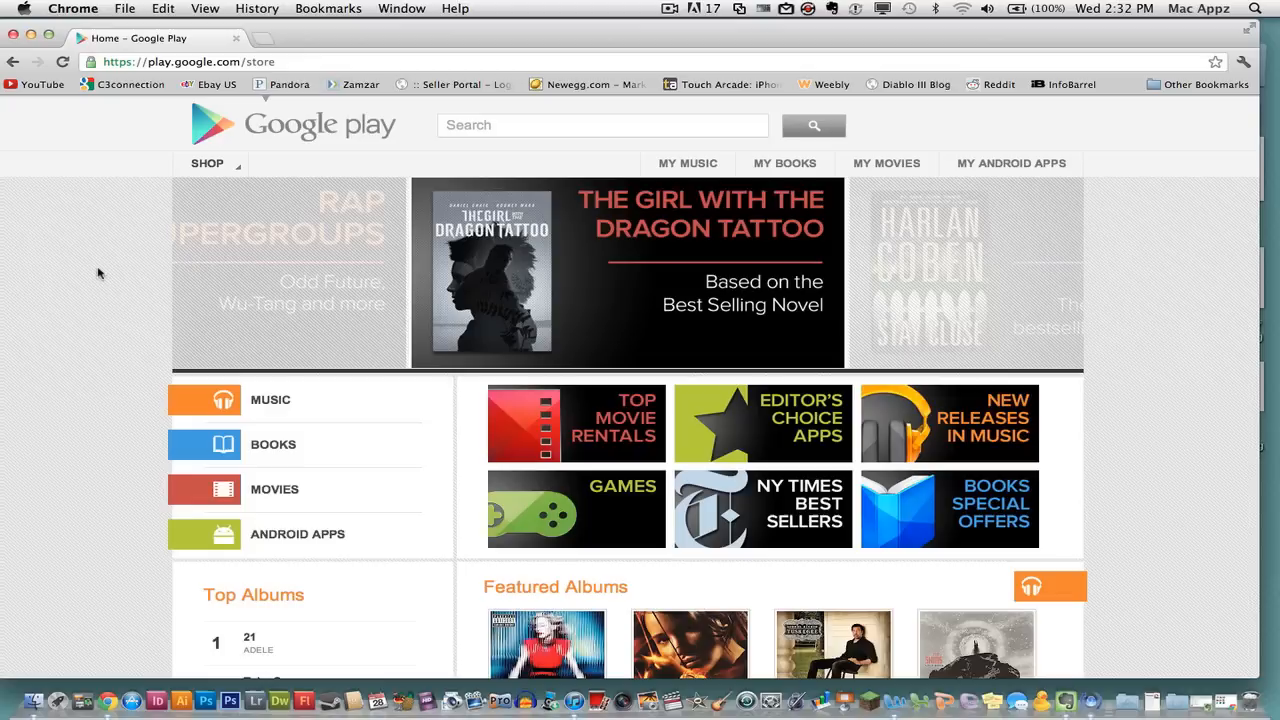
pyautogui.moveTo(688, 163)
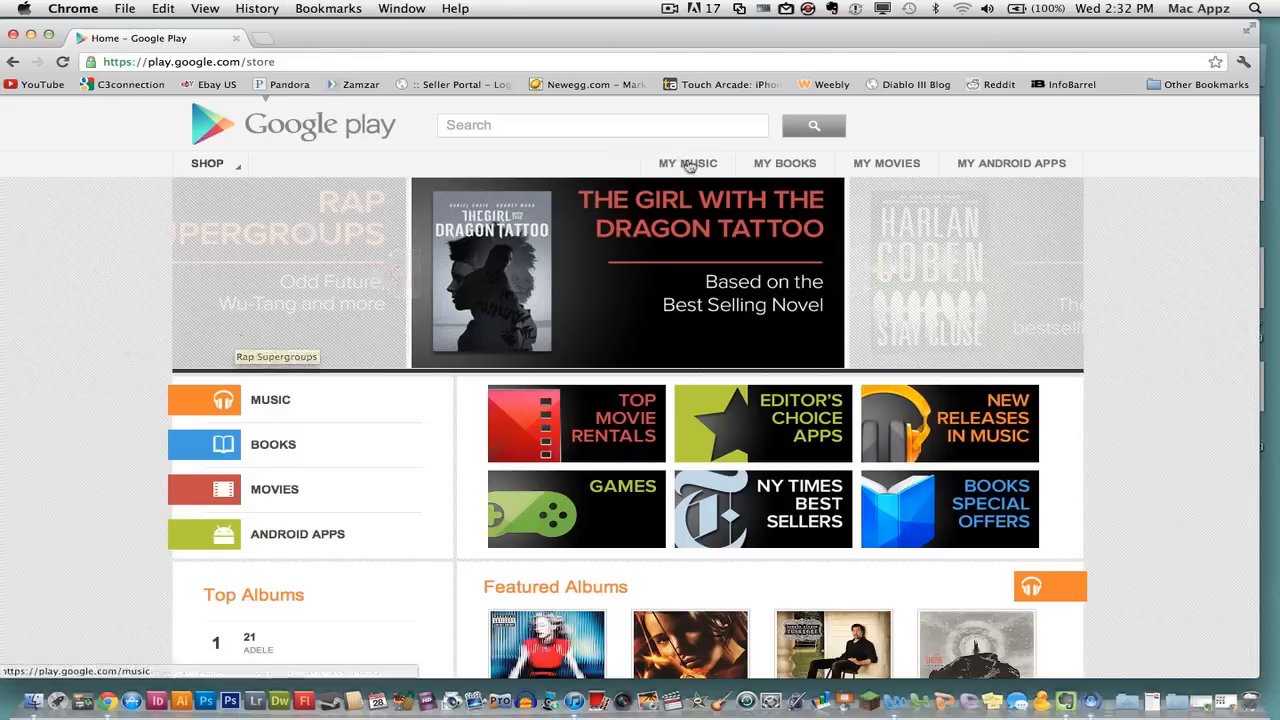
pyautogui.moveTo(811, 170)
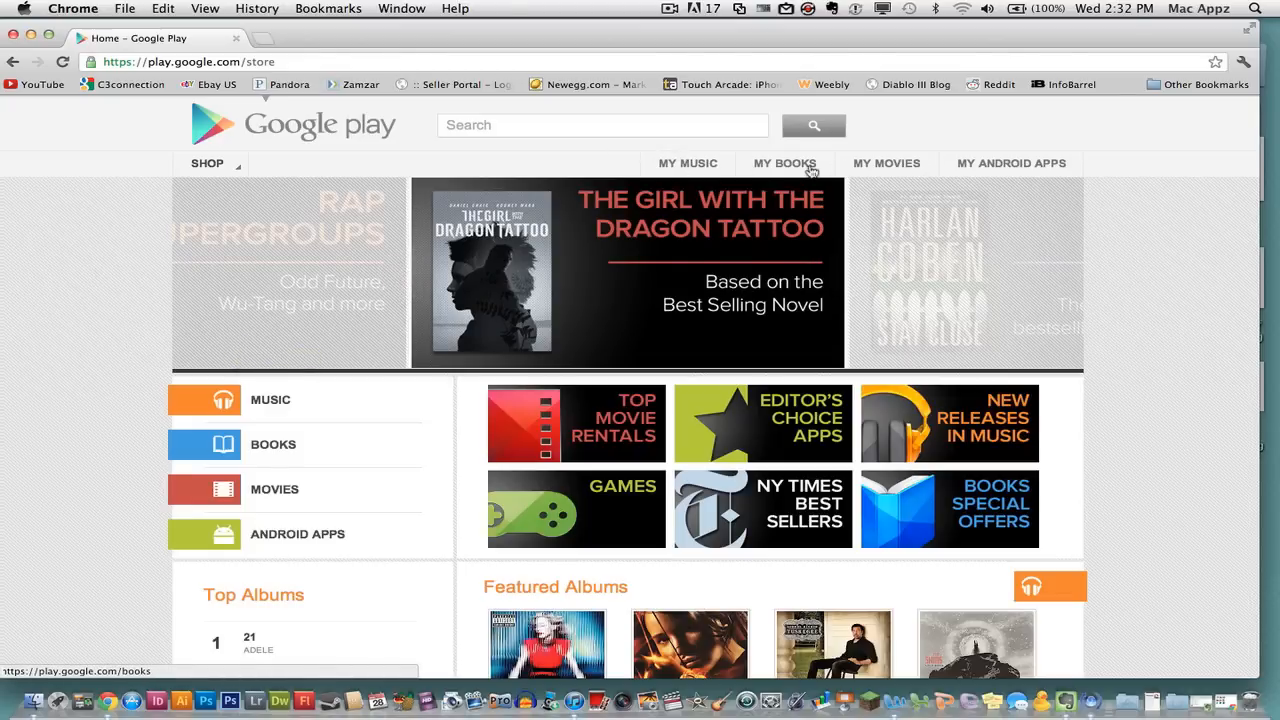
pyautogui.moveTo(1011, 163)
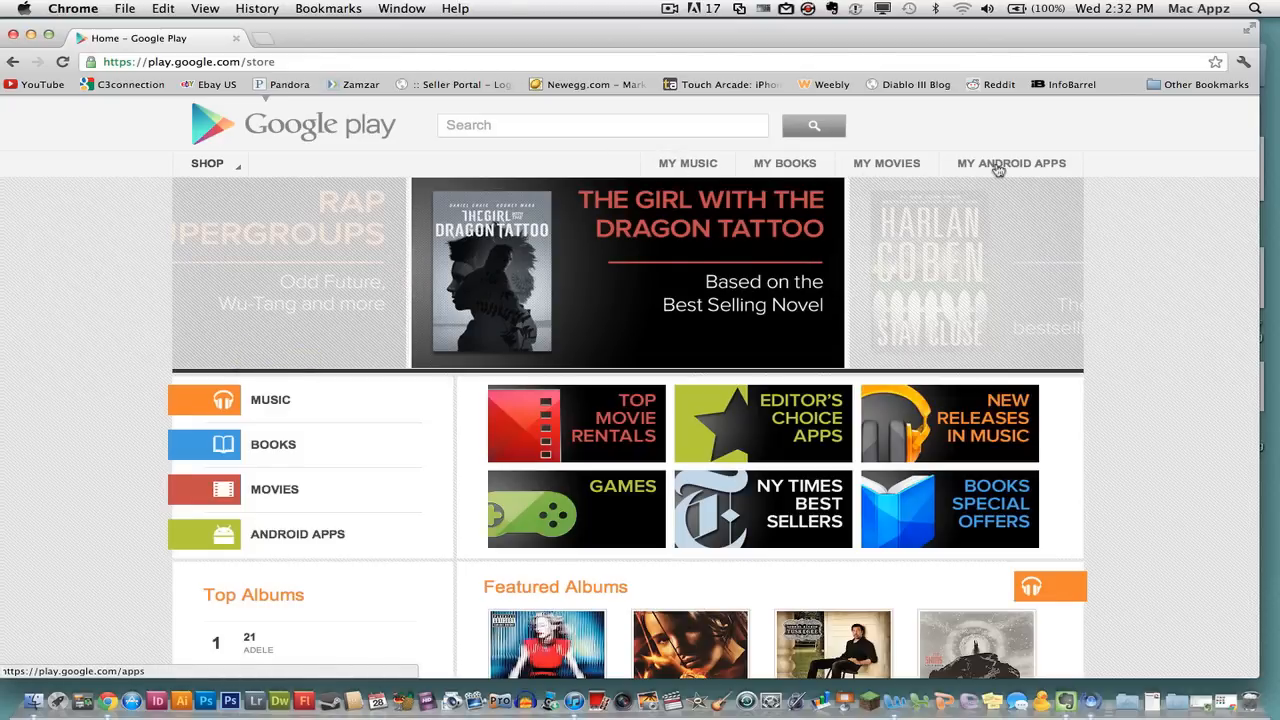
pyautogui.click(1011, 163)
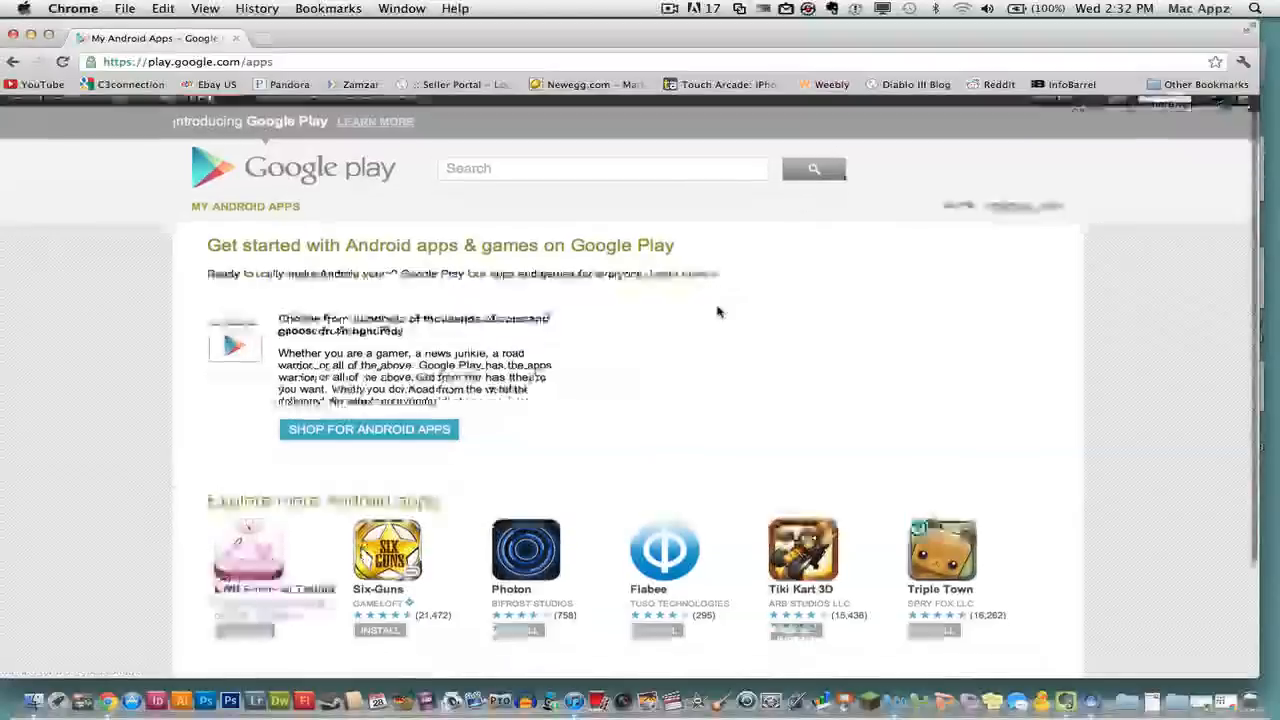
pyautogui.scroll(-3)
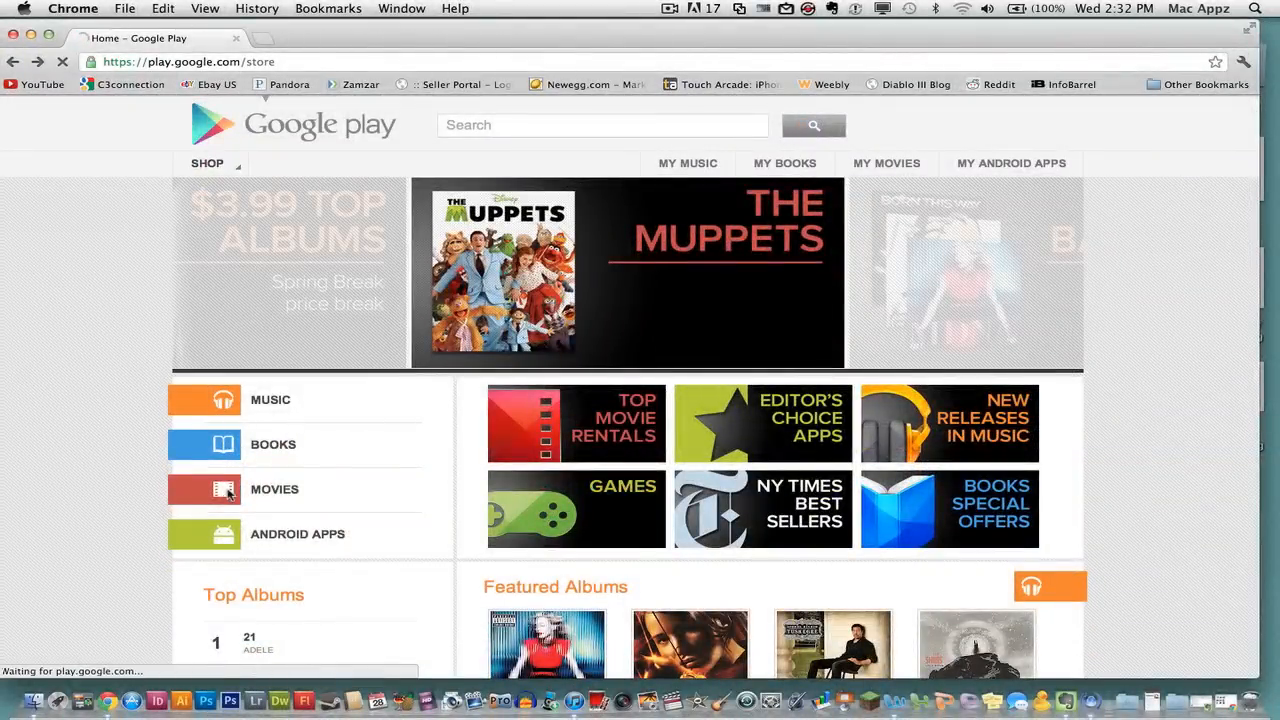
# - Browse the Movies section of the store, scrolling down and back up
pyautogui.click(274, 489)
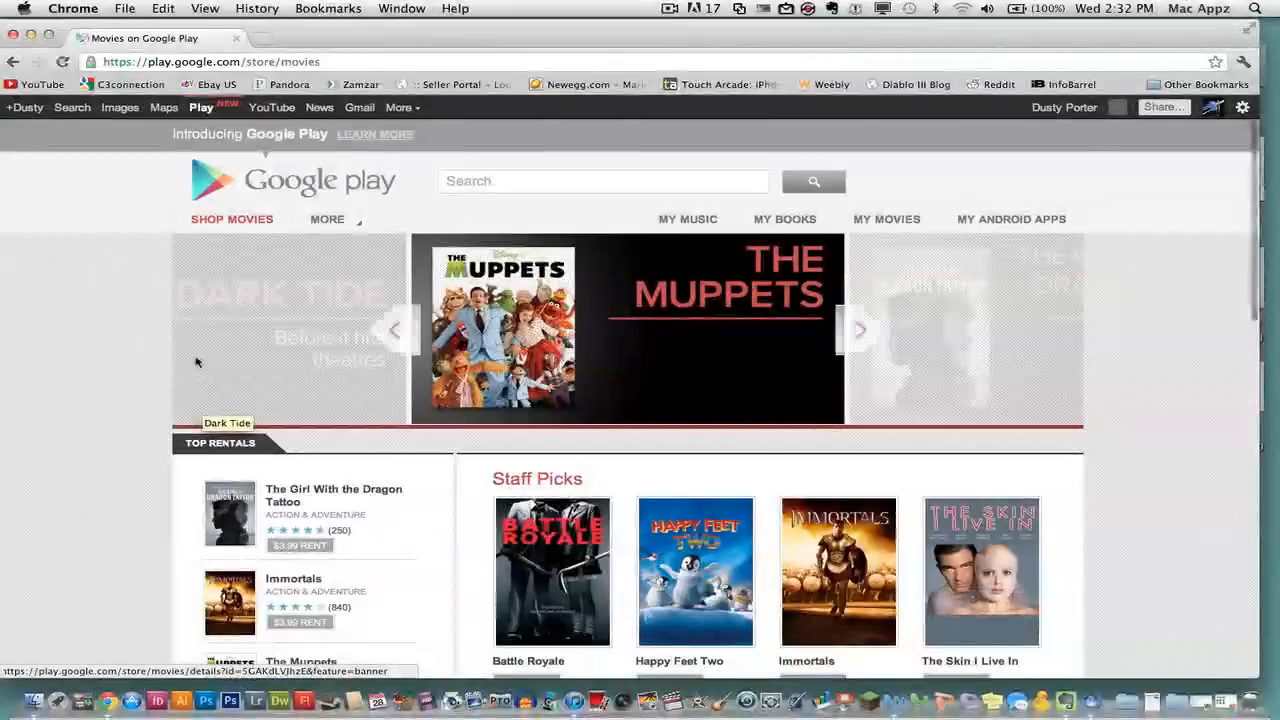
pyautogui.scroll(-3)
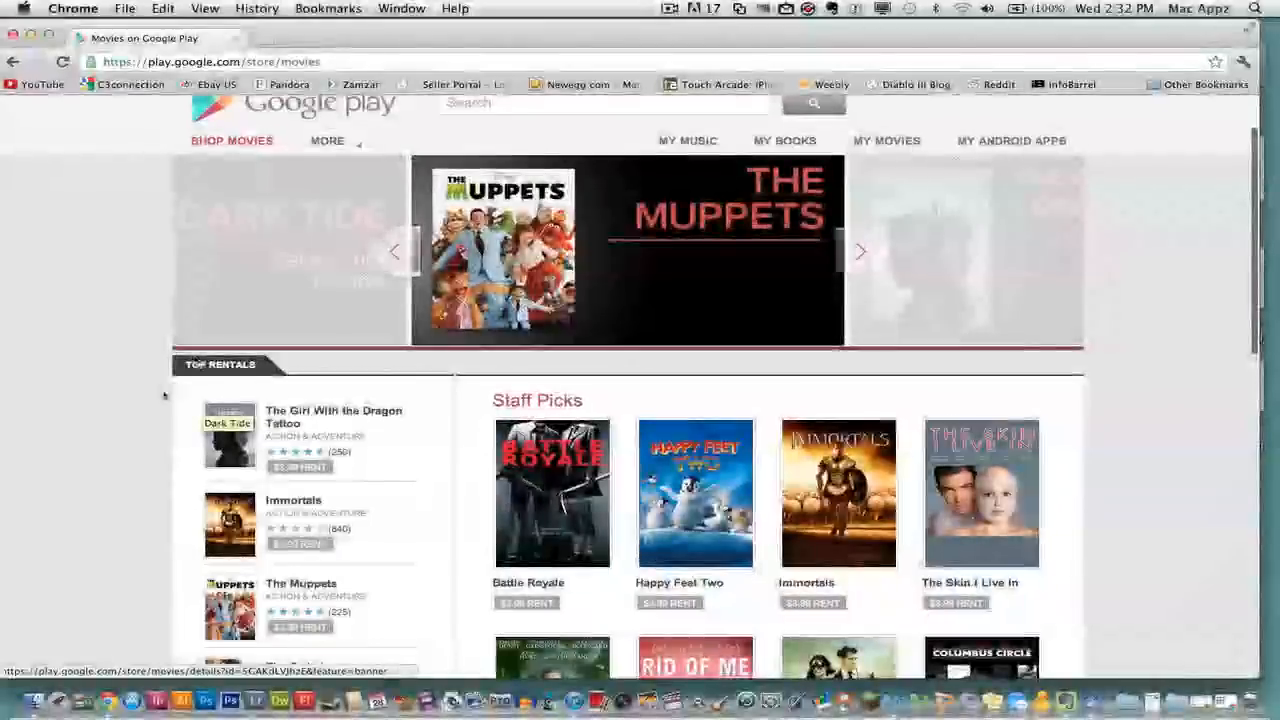
pyautogui.scroll(-3)
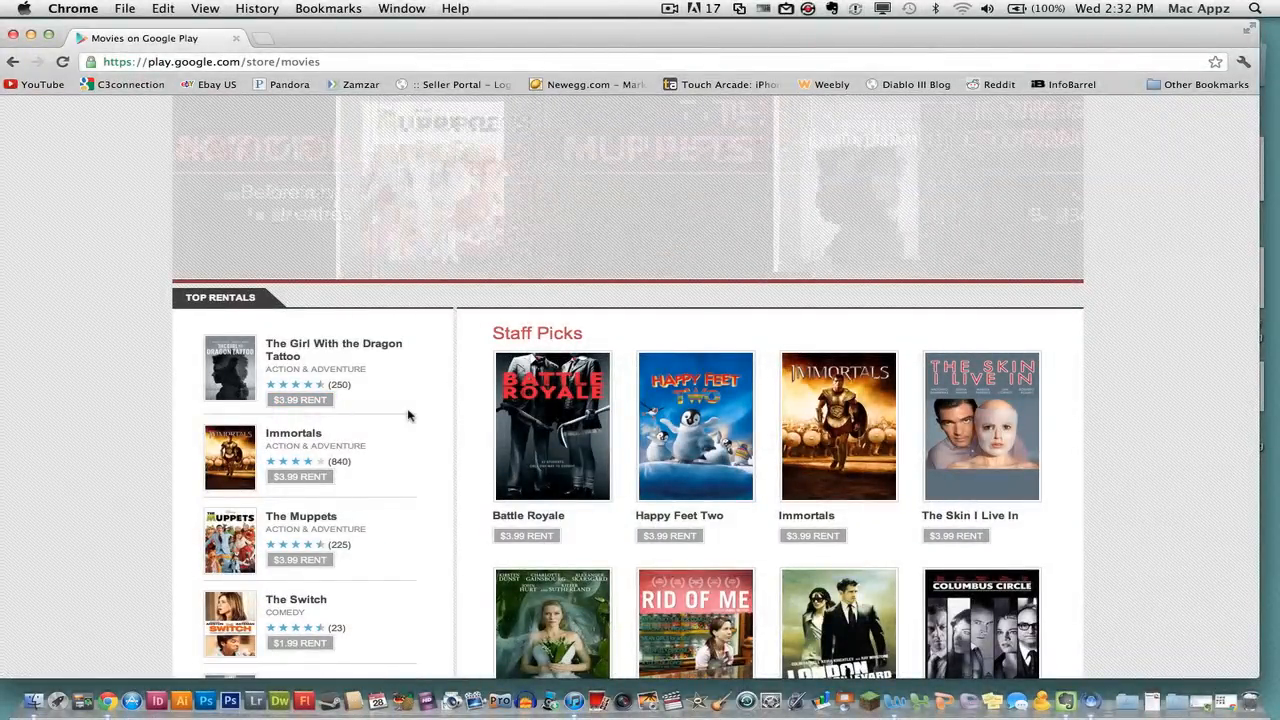
pyautogui.scroll(3)
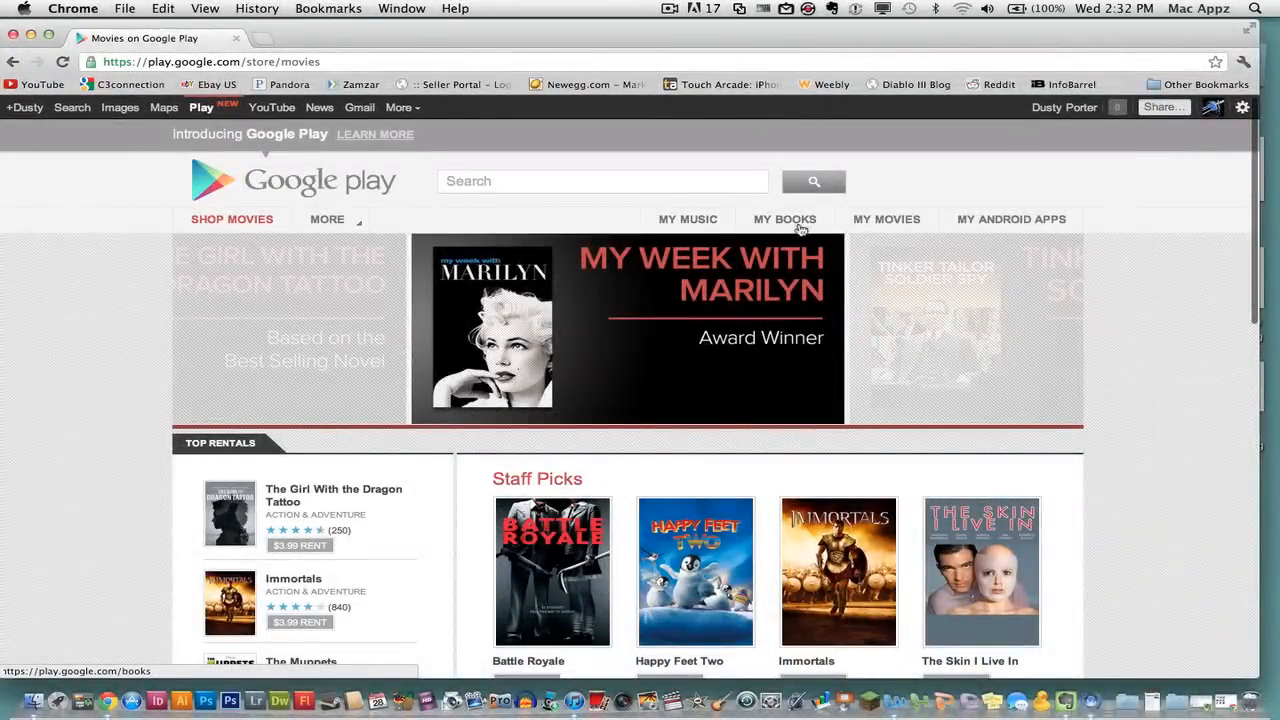
pyautogui.moveTo(1010, 219)
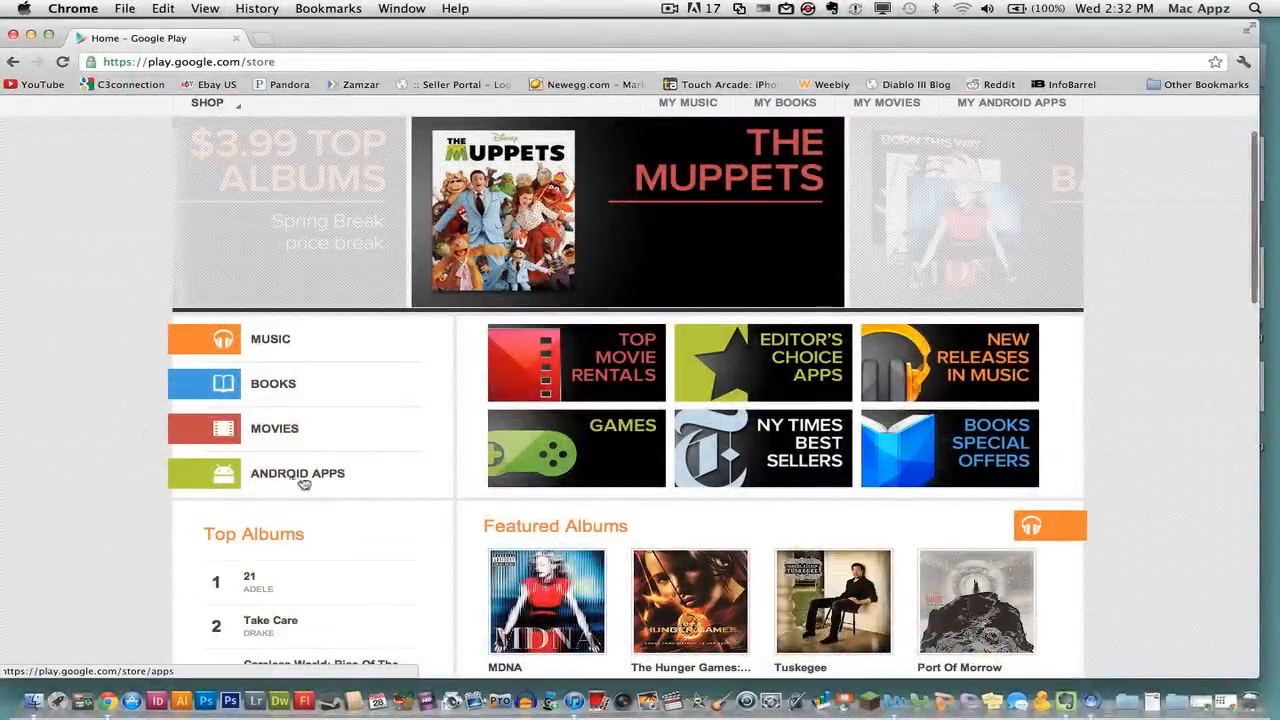
# - Browse Android Apps down to the Top Paid charts and staff picks like Six-Guns and Photon
pyautogui.click(297, 473)
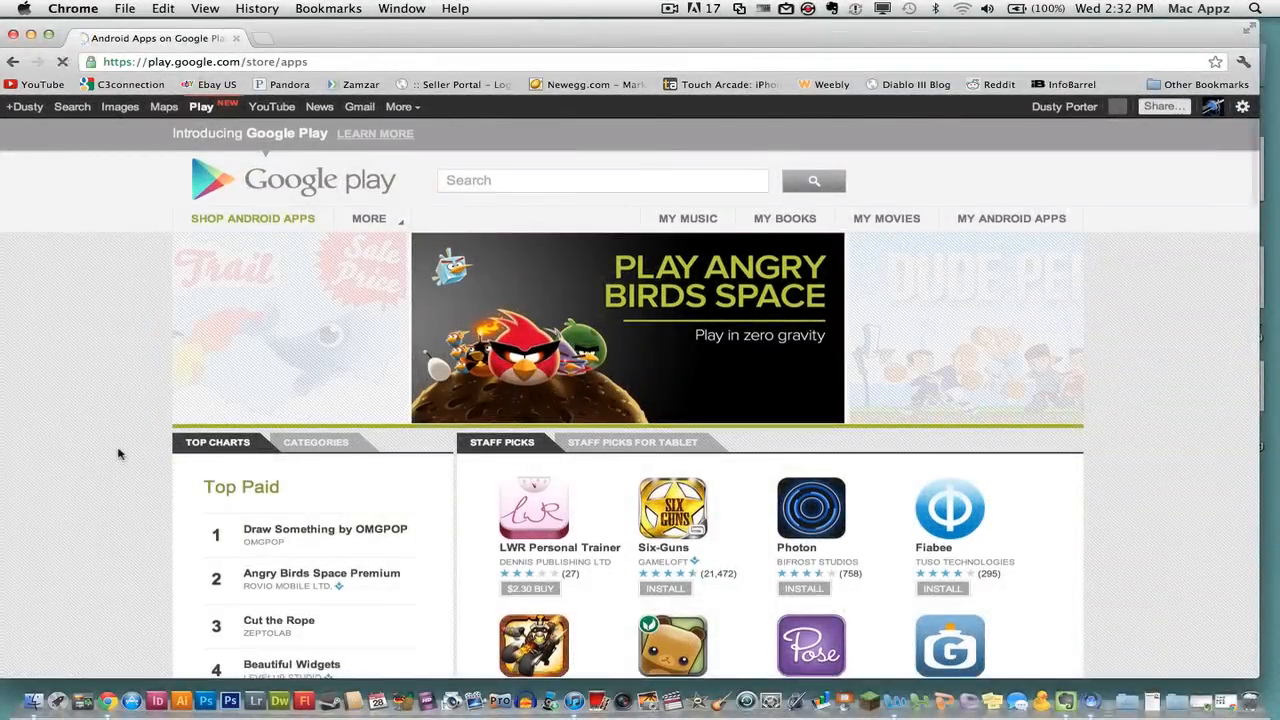
pyautogui.scroll(-3)
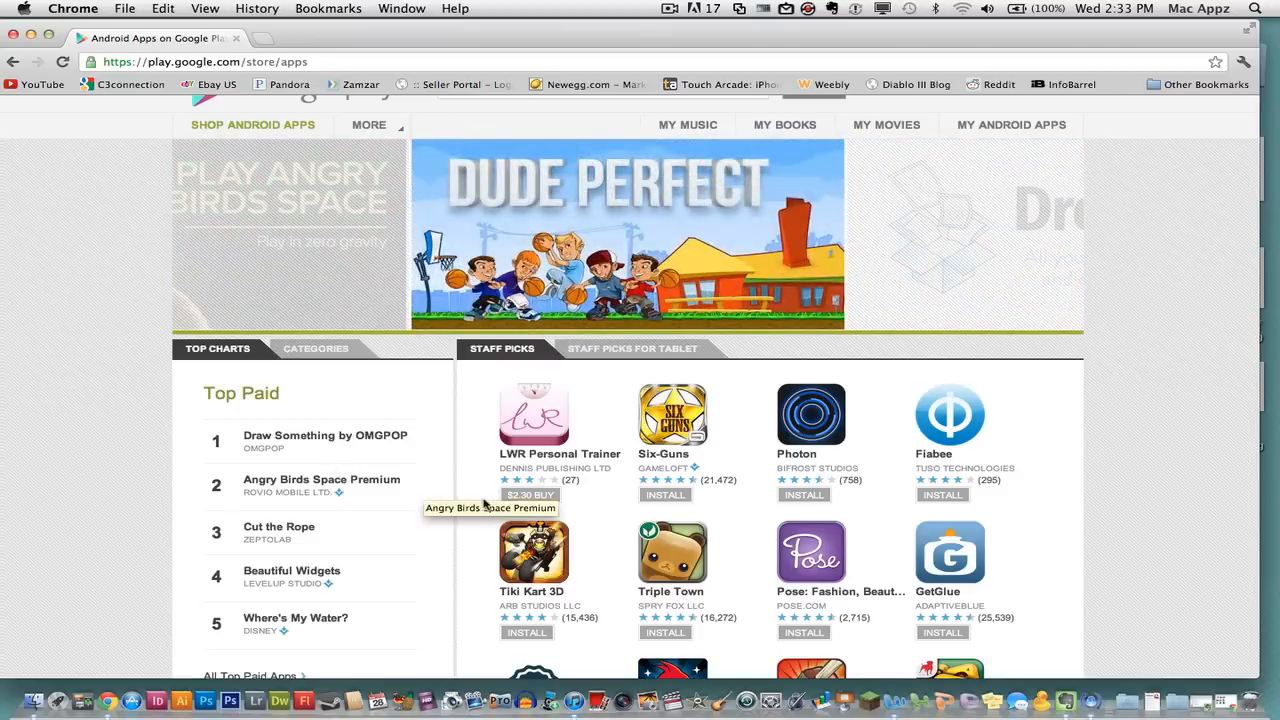
pyautogui.scroll(-3)
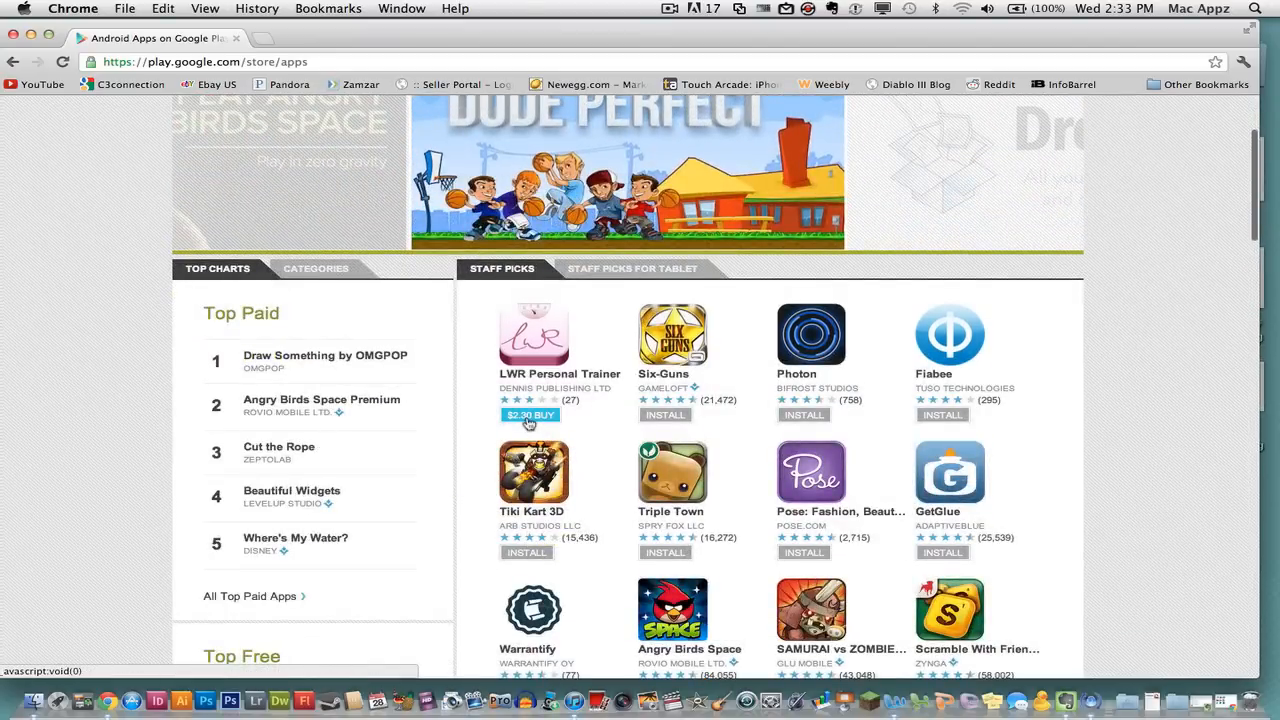
# - Start a $2.30 checkout for LWR Personal Trainer, which warns no Android phones are linked
pyautogui.click(530, 415)
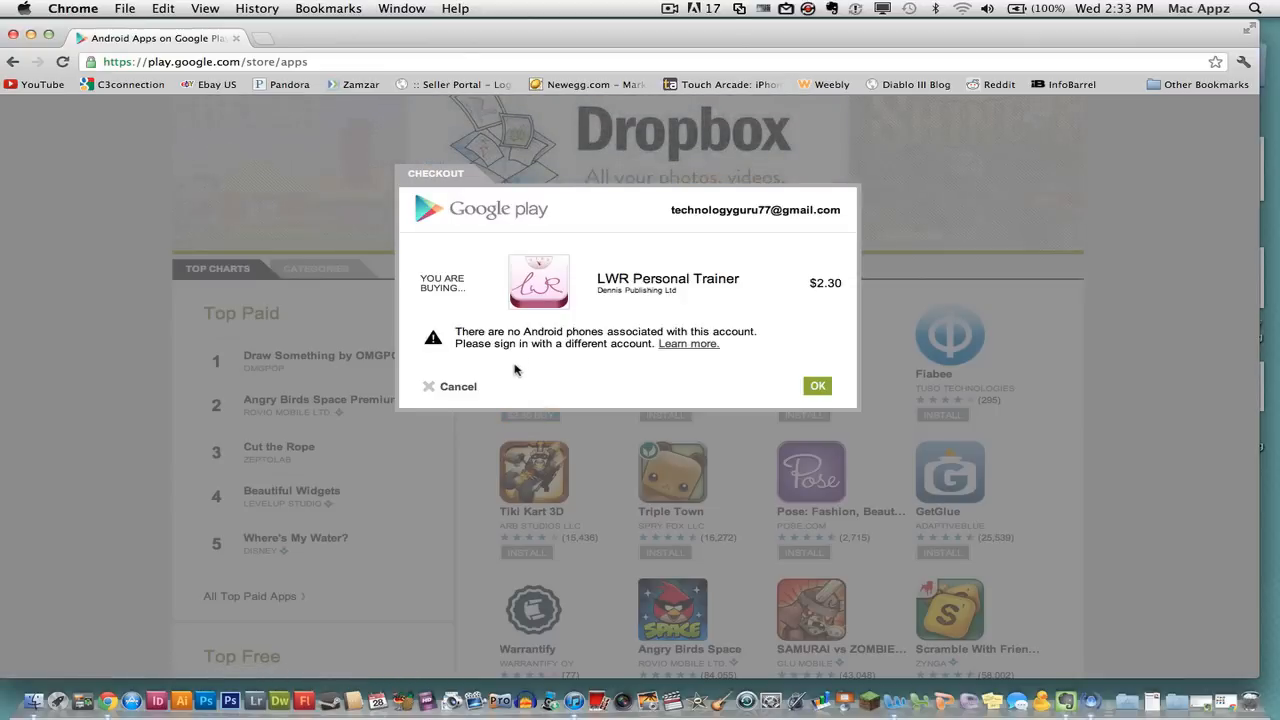
pyautogui.moveTo(651, 343)
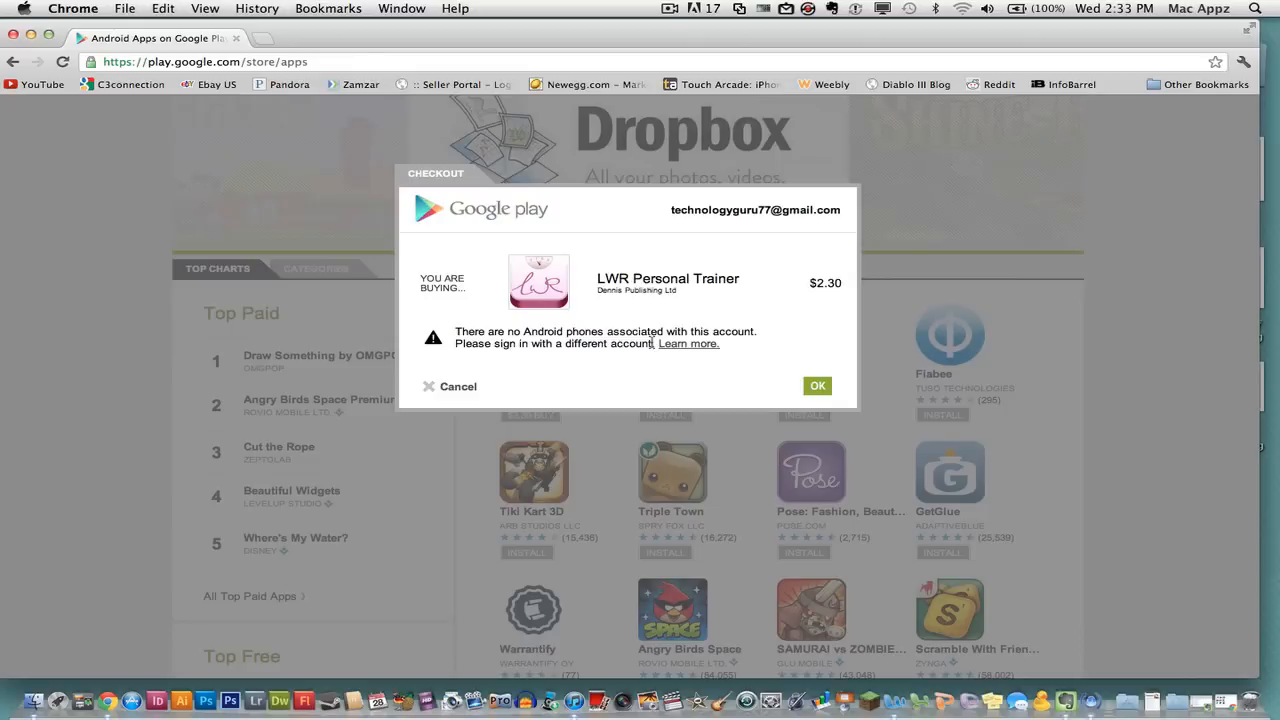
pyautogui.moveTo(793, 378)
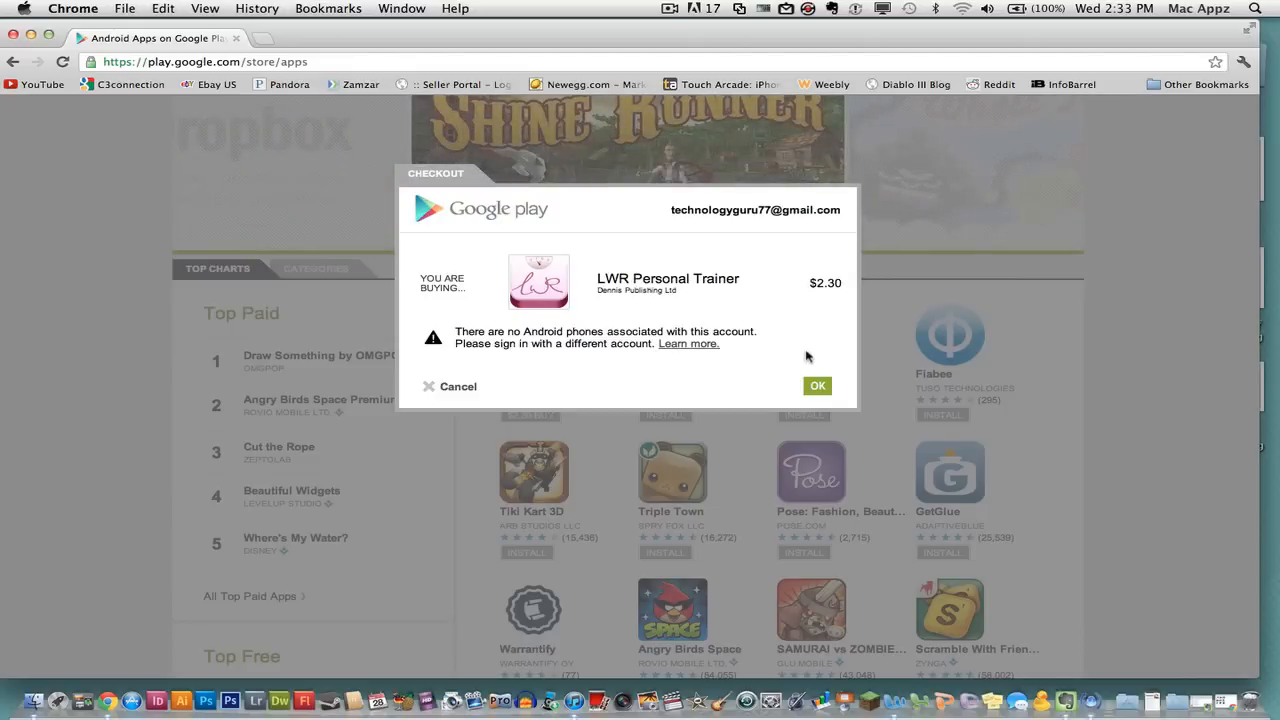
pyautogui.moveTo(798, 344)
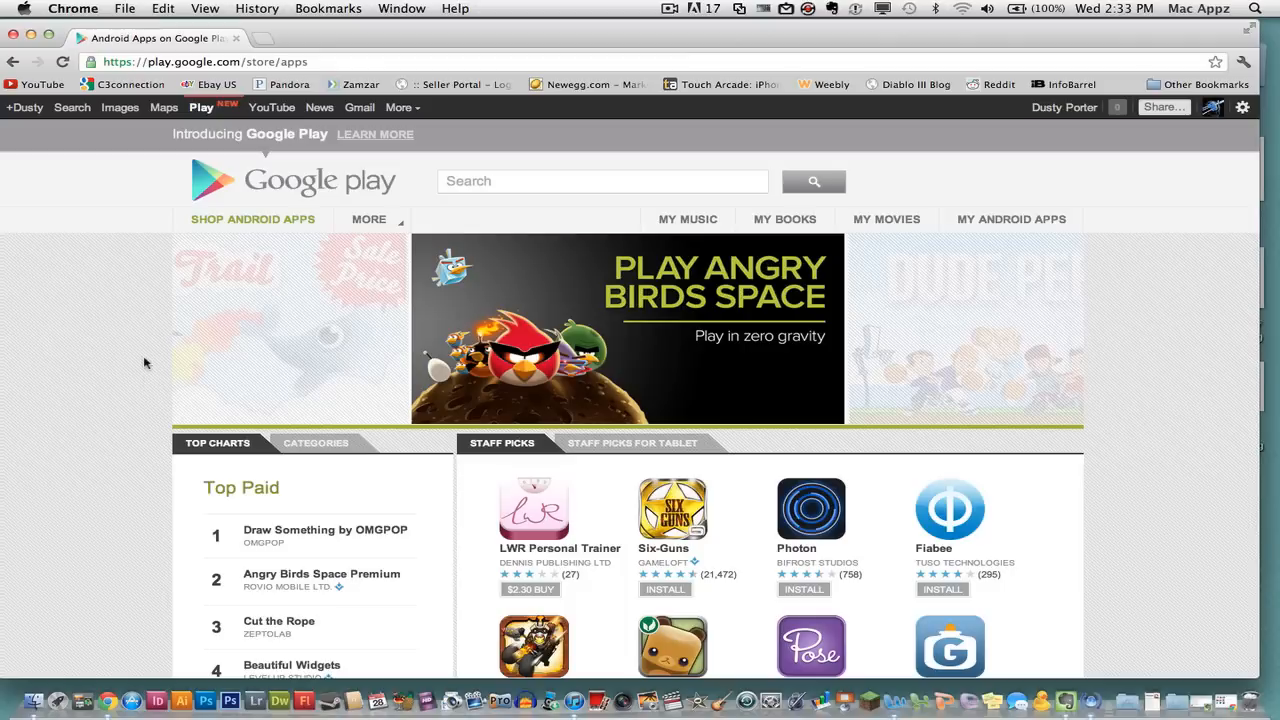
pyautogui.moveTo(100, 353)
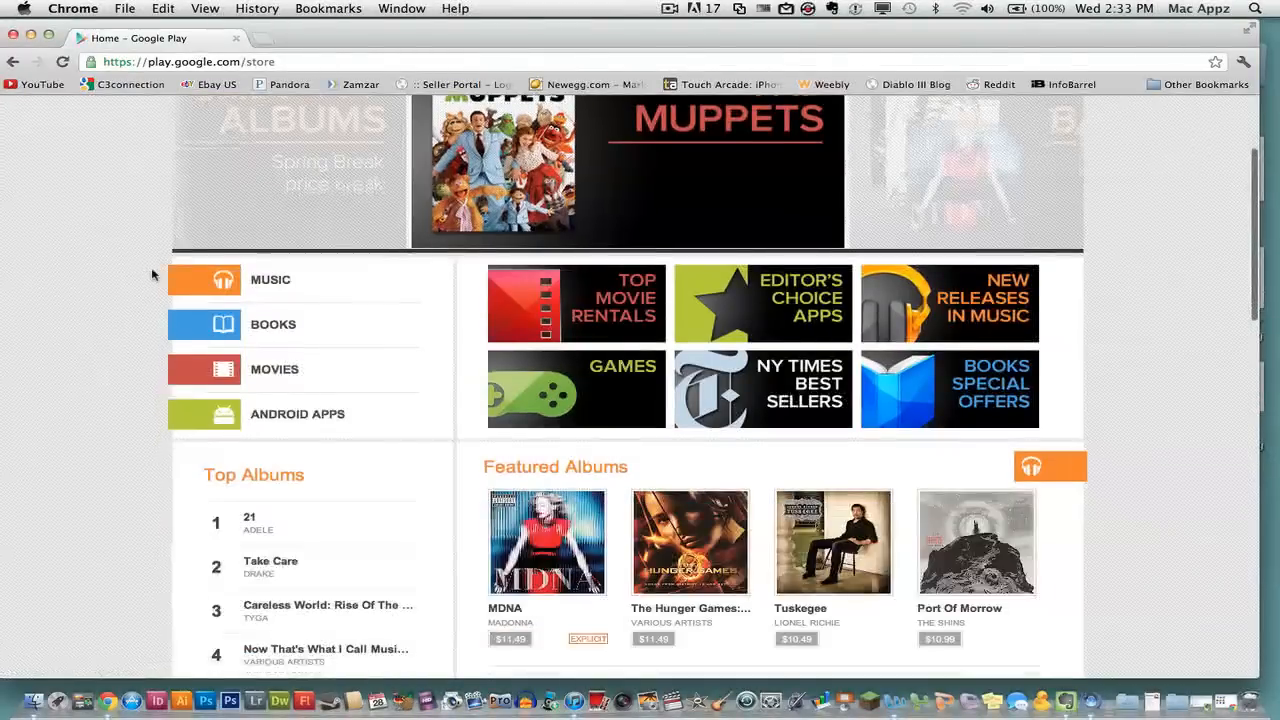
# - Scroll through the home page's featured music, books and movies, then back to the top
pyautogui.scroll(-3)
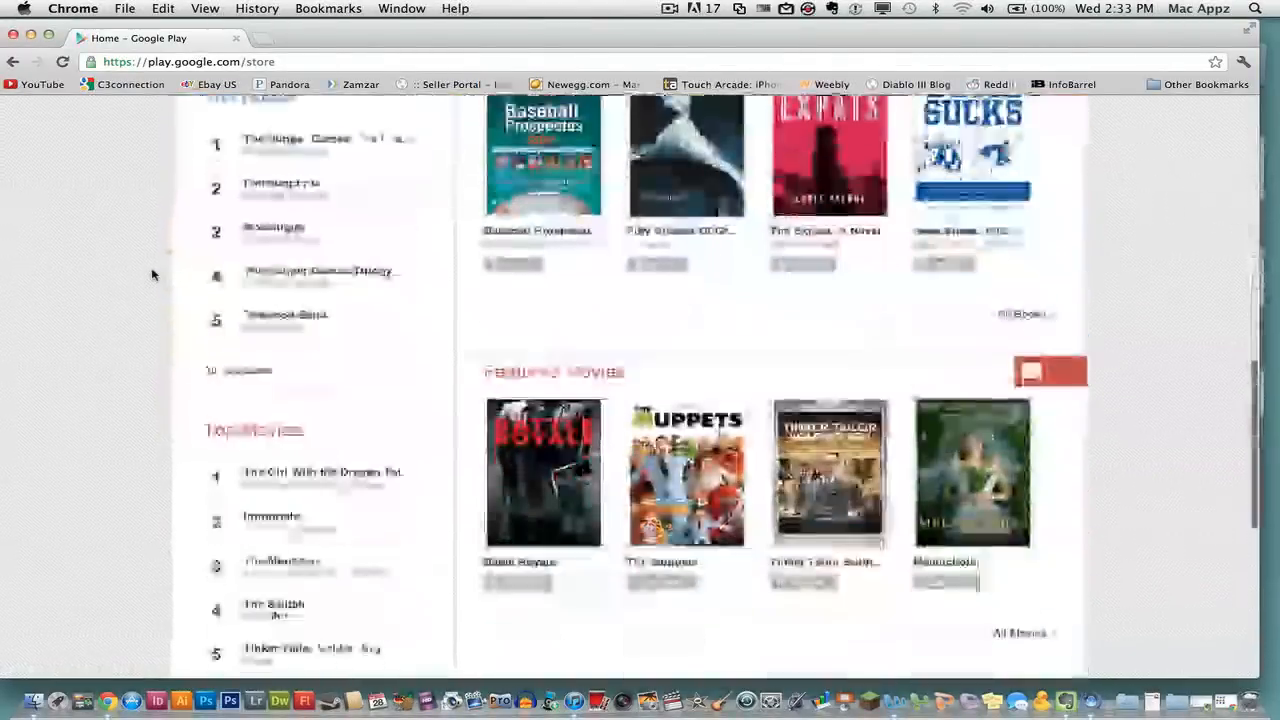
pyautogui.scroll(3)
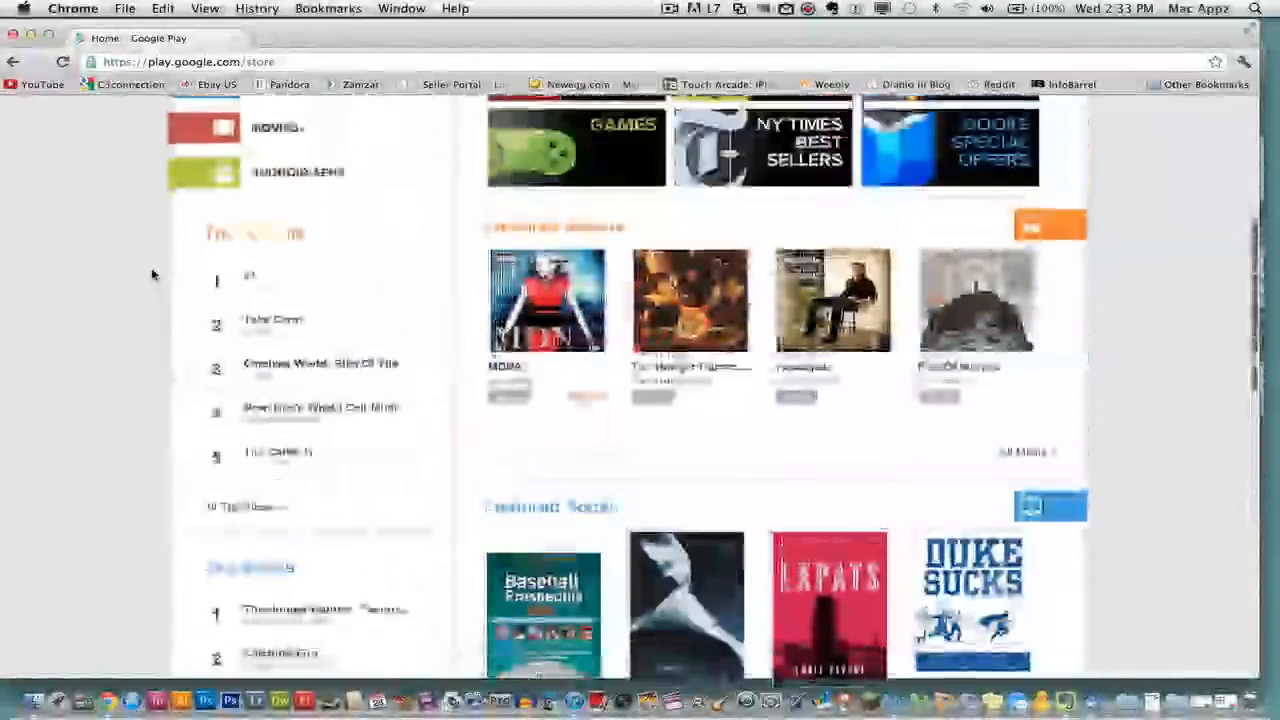
pyautogui.scroll(3)
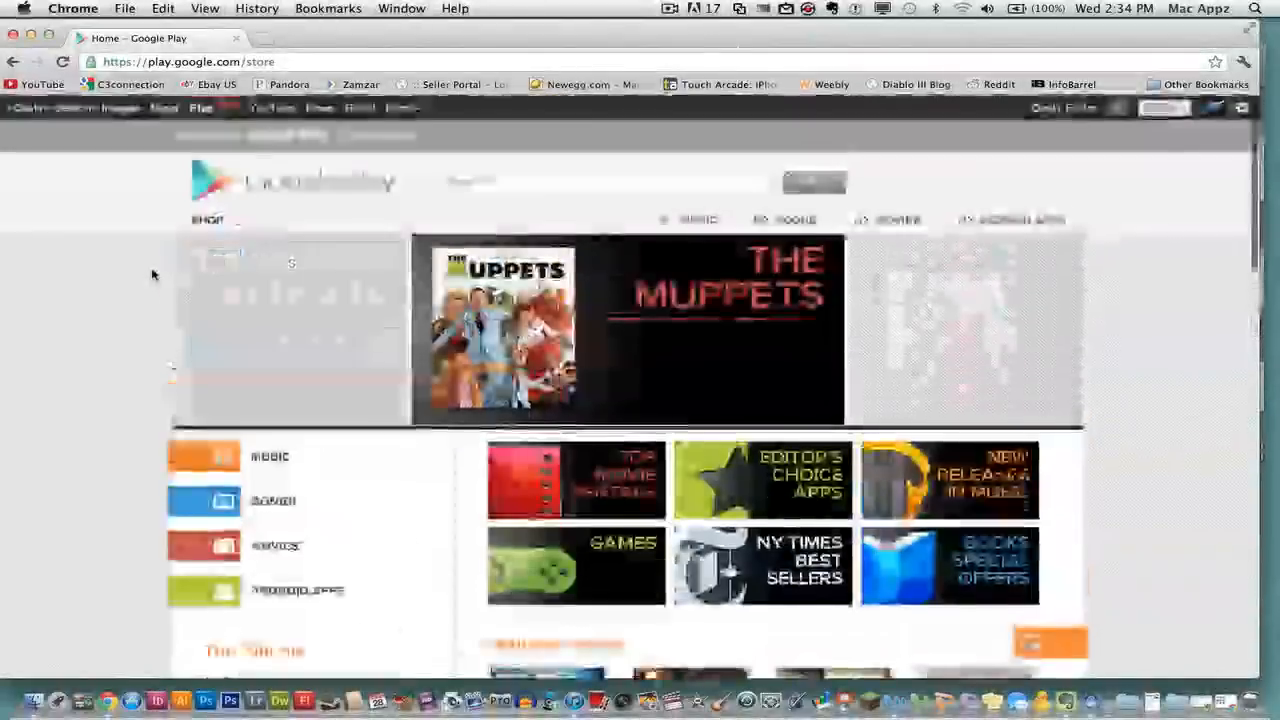